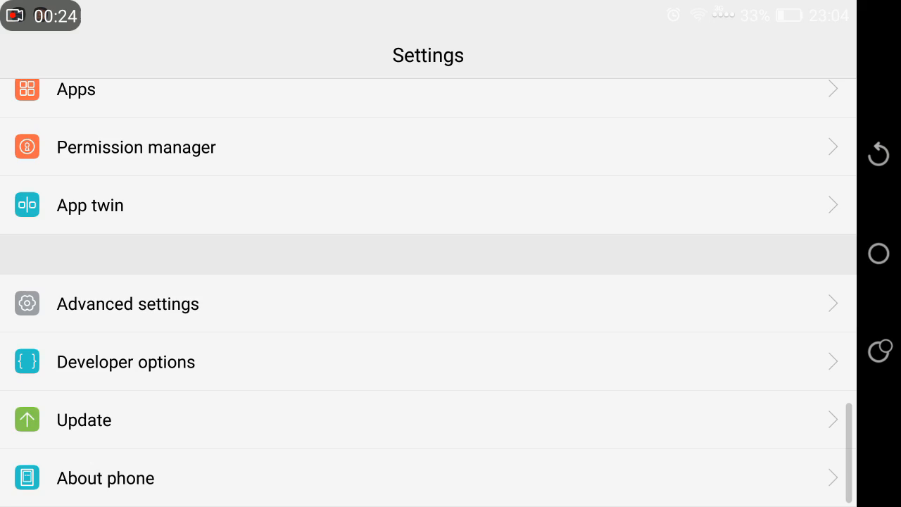
# - Check the software version, then find Gmail in the installed apps list and open its App info
pyautogui.click(106, 477)
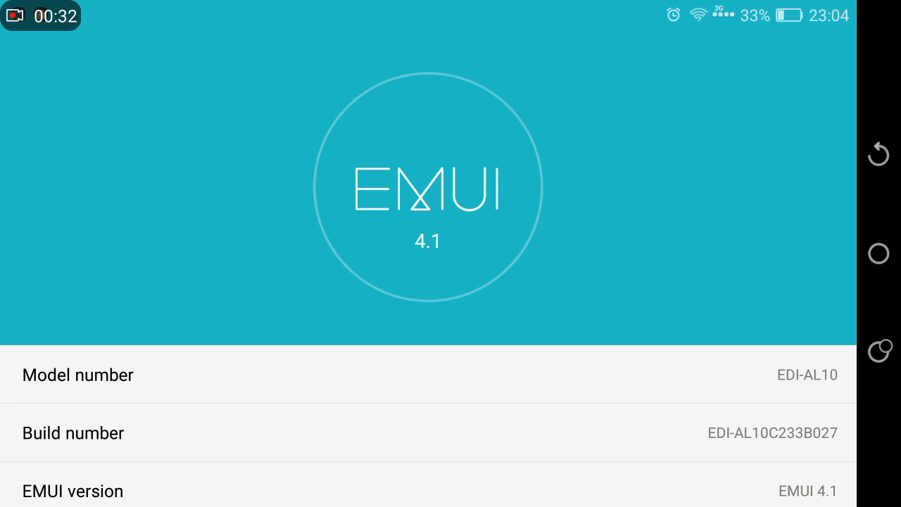
pyautogui.click(878, 155)
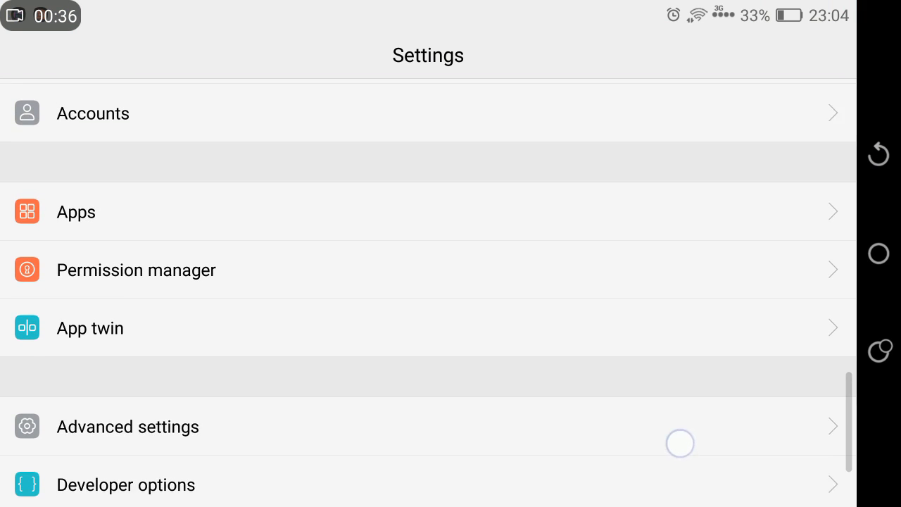
pyautogui.click(76, 211)
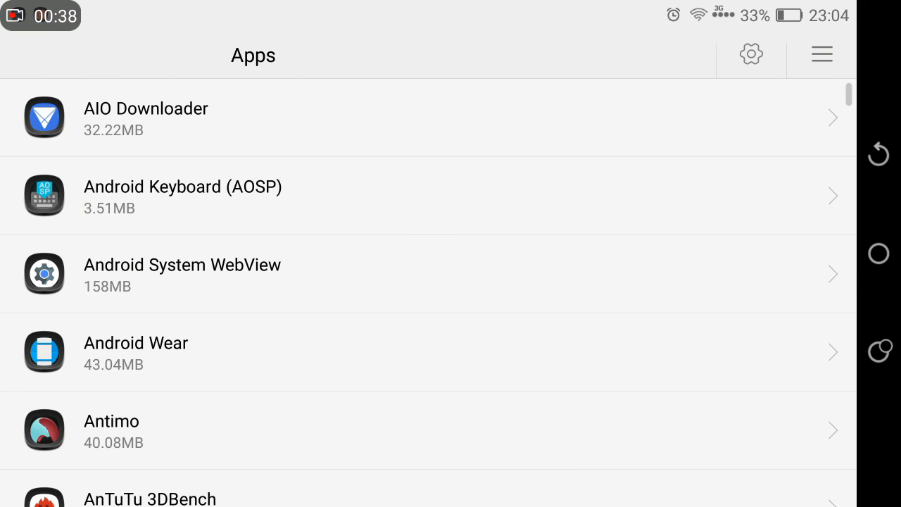
pyautogui.scroll(-3)
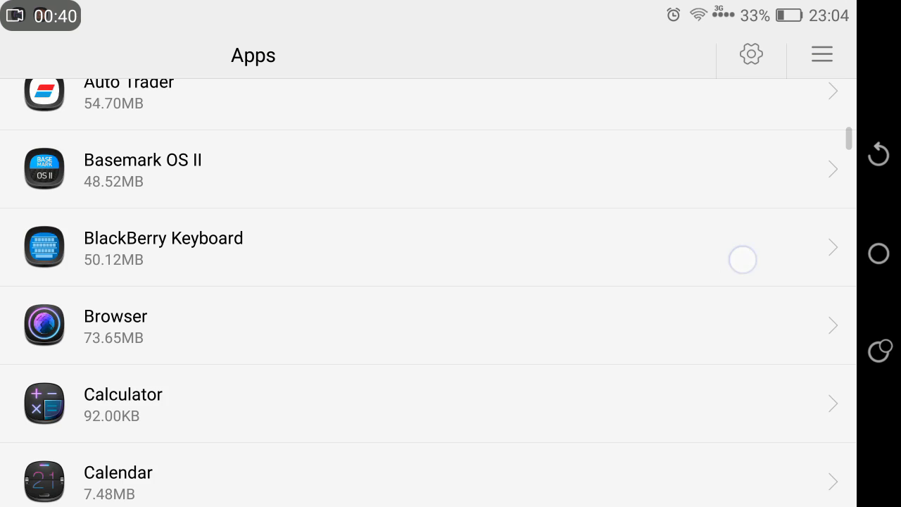
pyautogui.scroll(-3)
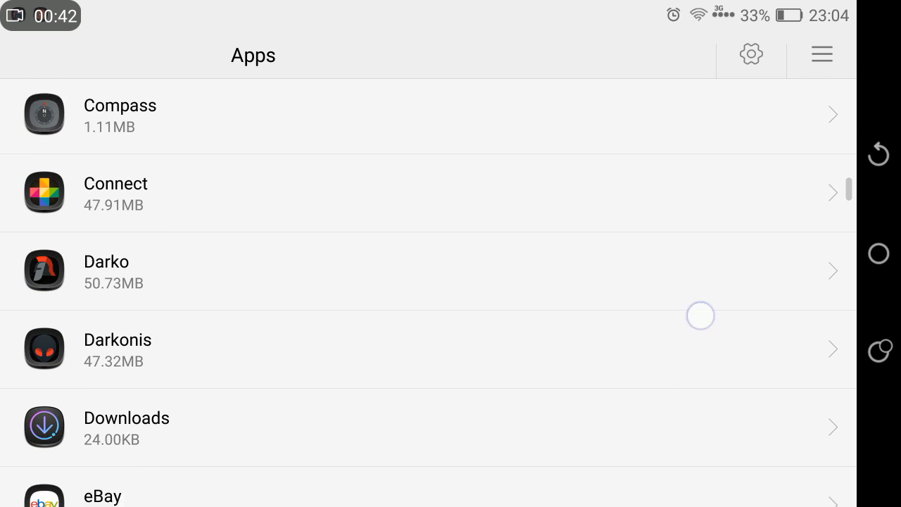
pyautogui.scroll(-3)
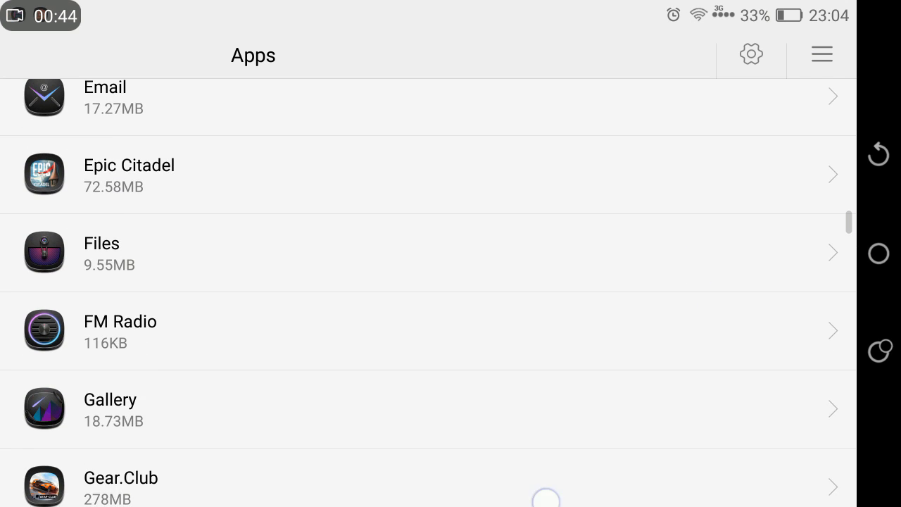
pyautogui.scroll(-3)
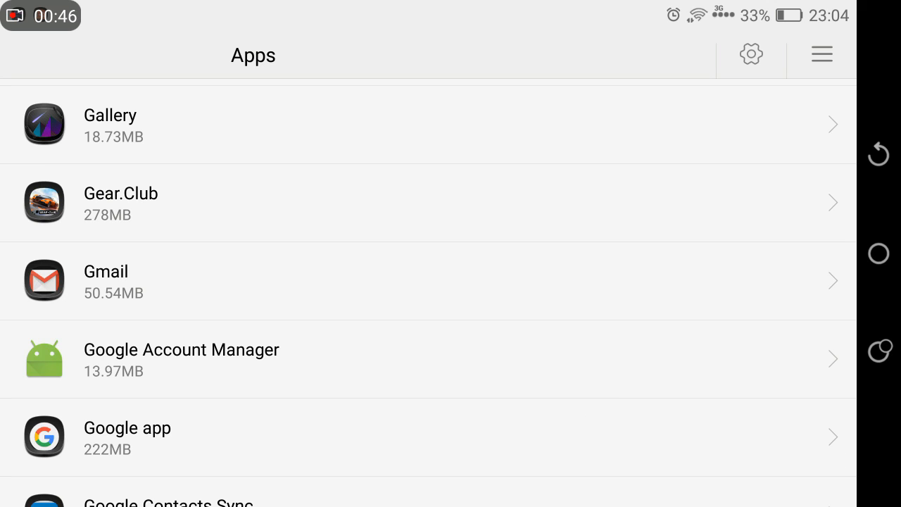
pyautogui.click(106, 271)
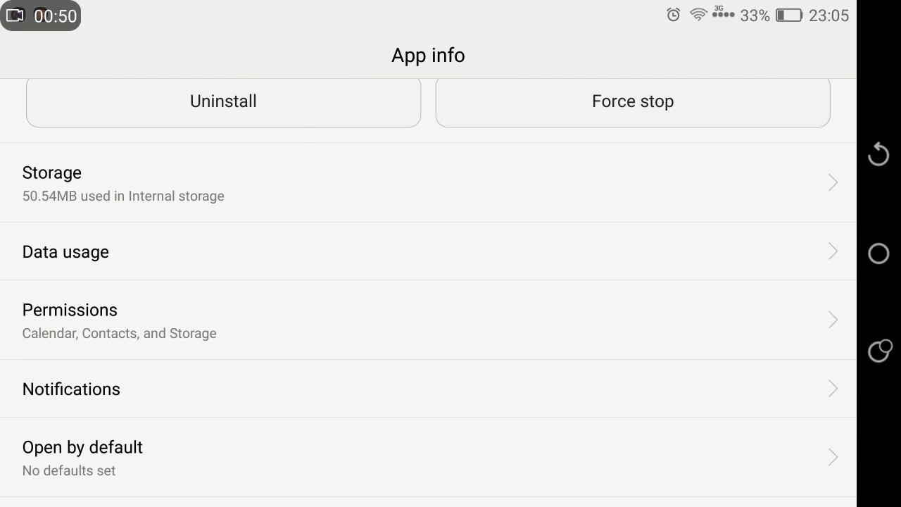
# - Review Gmail's permissions and notification settings, then go back to the installed apps list
pyautogui.click(70, 310)
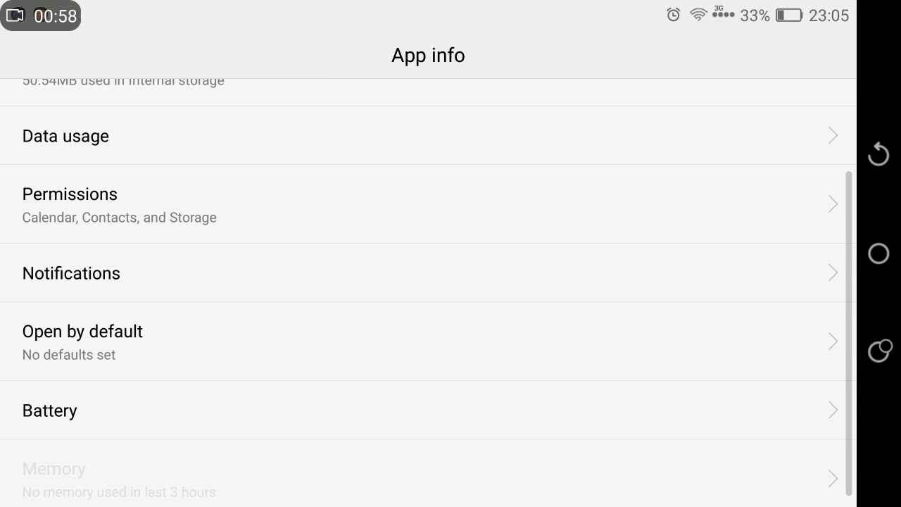
pyautogui.click(71, 273)
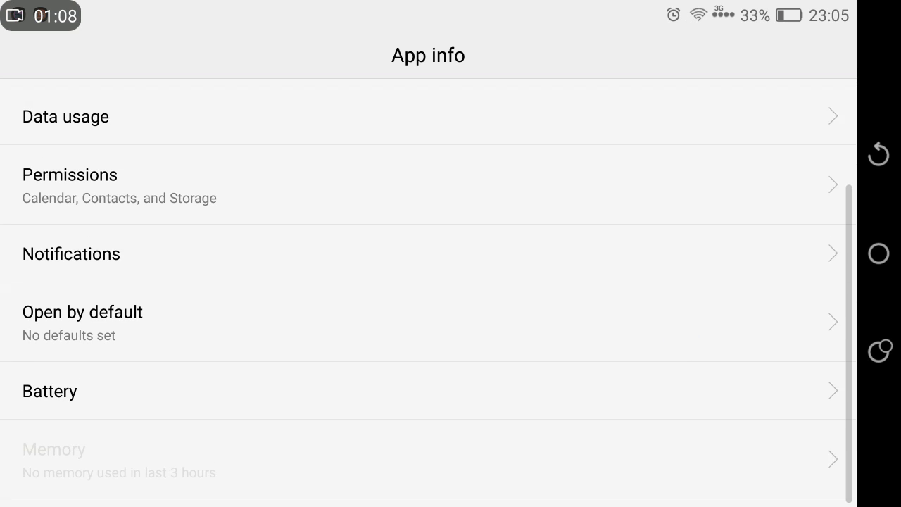
pyautogui.click(49, 390)
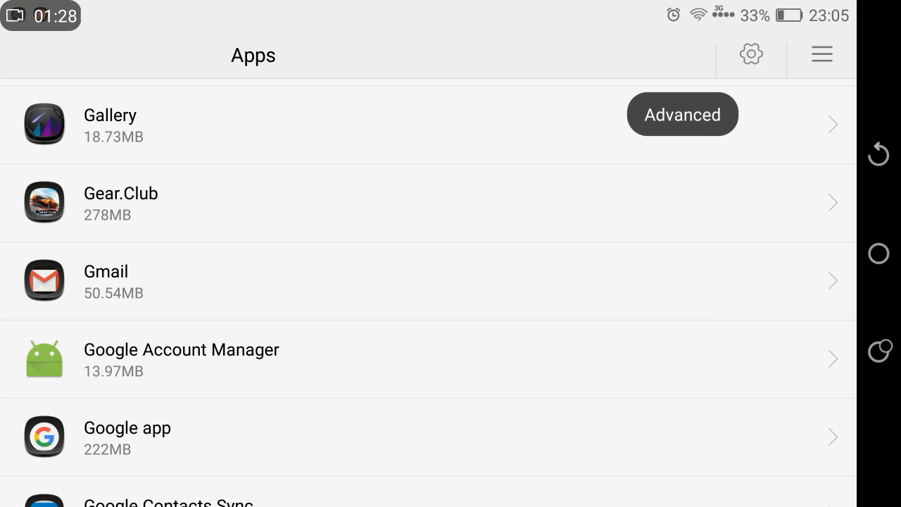
# - Set Gmail to Allowed in the Ignore optimisations list
pyautogui.click(681, 114)
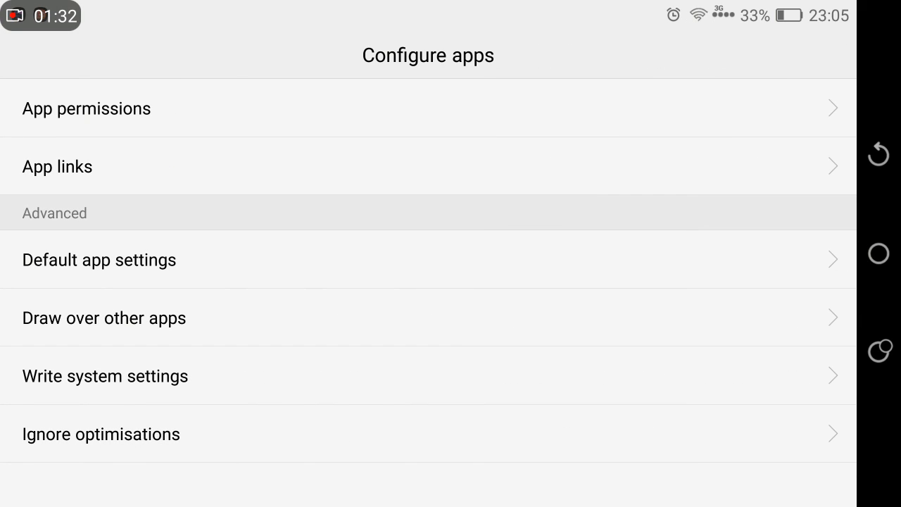
pyautogui.click(101, 434)
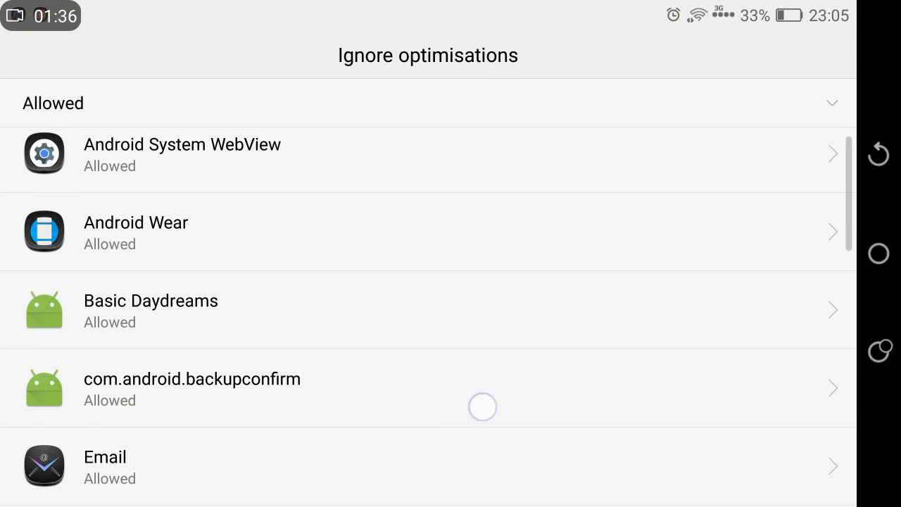
pyautogui.scroll(-3)
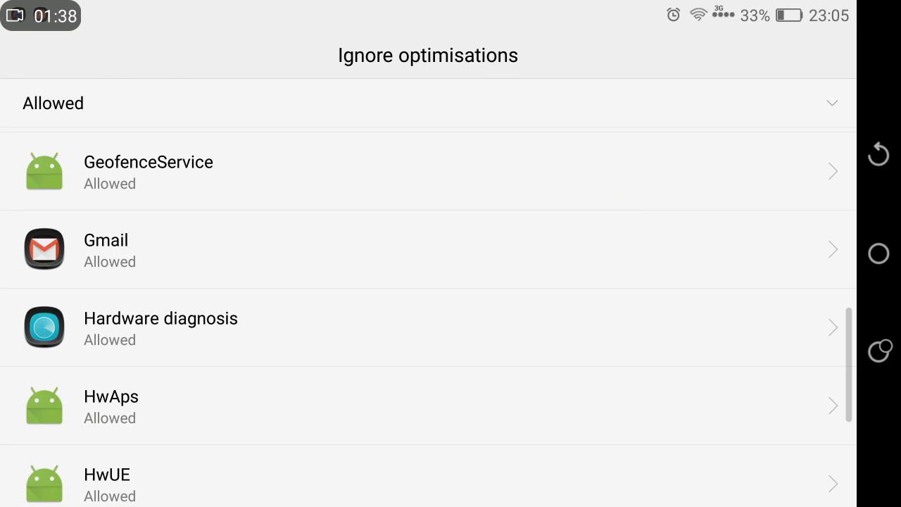
pyautogui.click(106, 250)
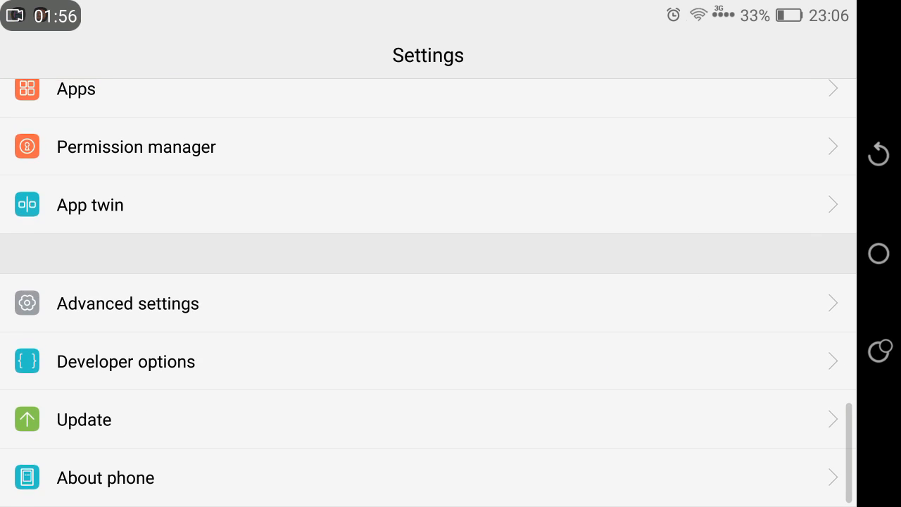
# - Switch Gmail's toggle on under Advanced settings > Battery manager > Protected apps
pyautogui.click(127, 303)
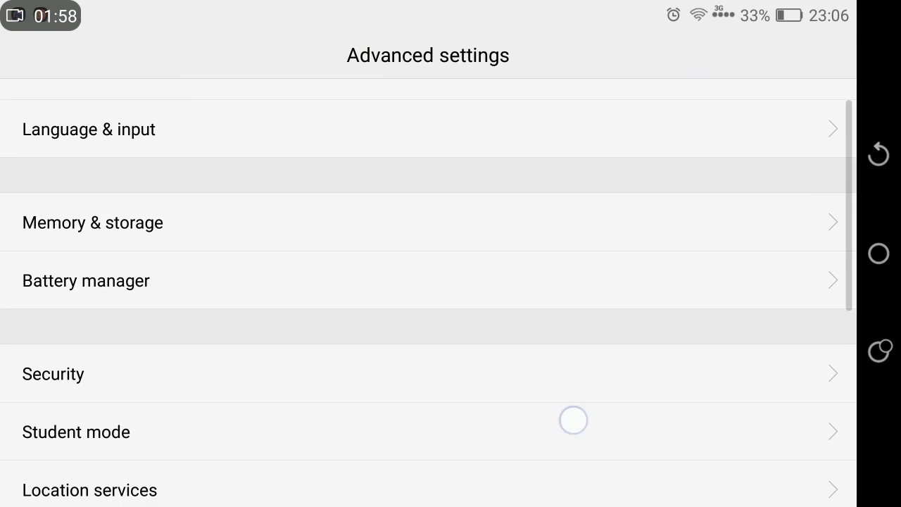
pyautogui.click(86, 280)
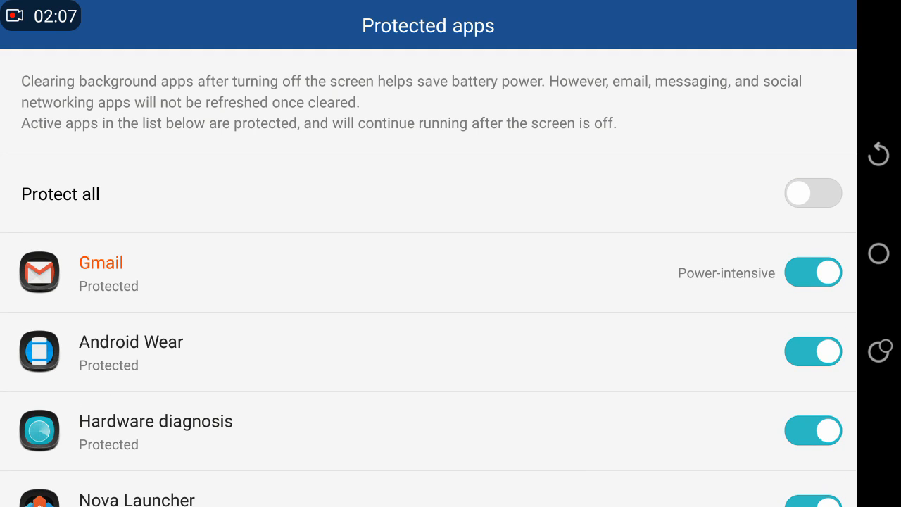
pyautogui.click(814, 272)
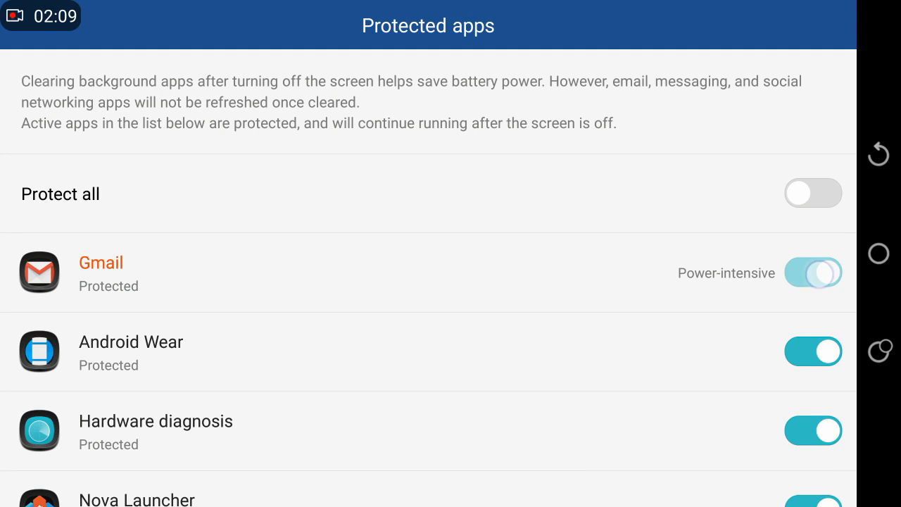
pyautogui.click(813, 272)
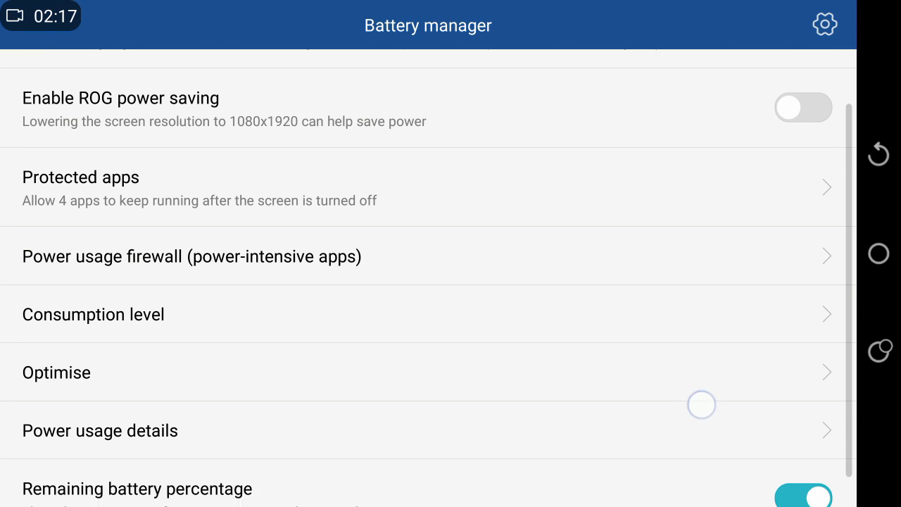
# - Set Keep WLAN on during sleep to Always and keep mobile data on during sleep
pyautogui.scroll(-3)
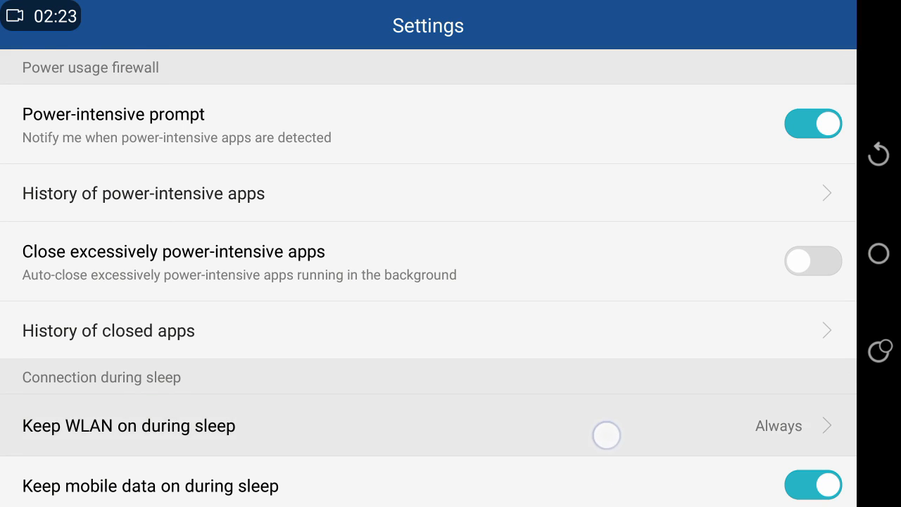
pyautogui.scroll(-3)
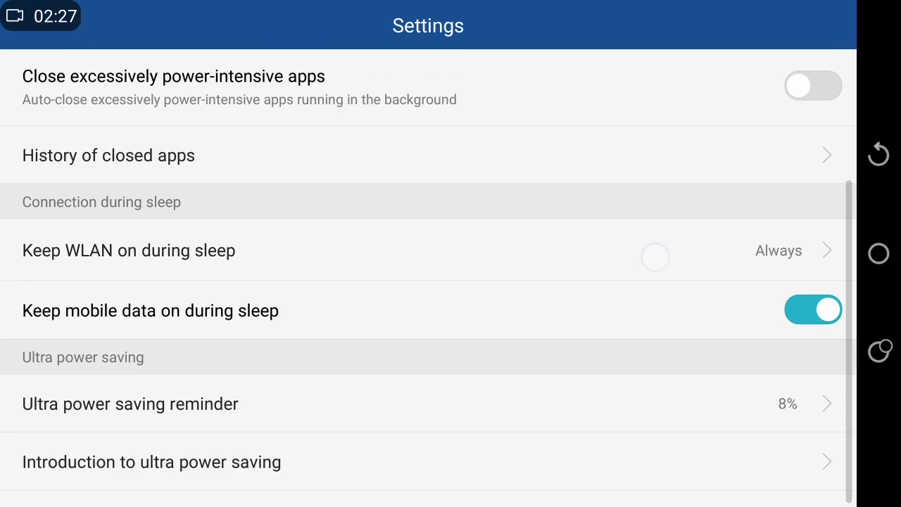
pyautogui.scroll(-3)
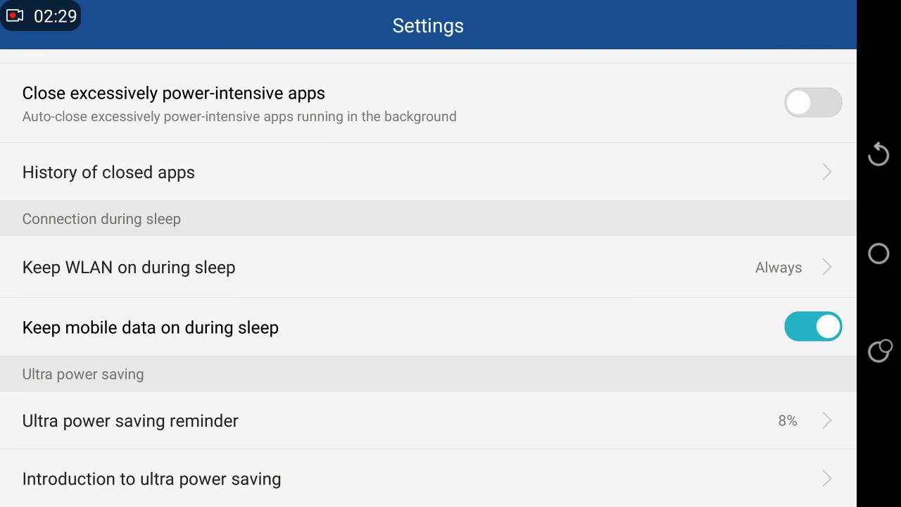
pyautogui.click(129, 266)
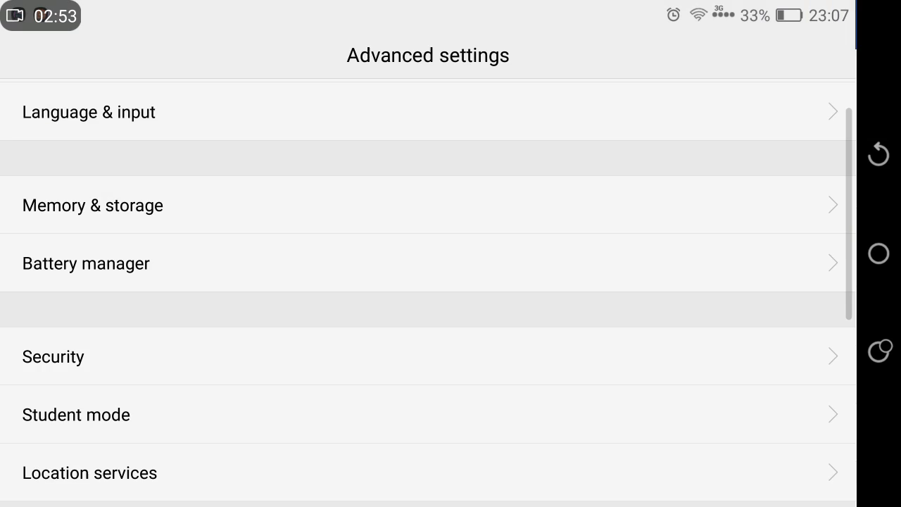
pyautogui.press('Back')
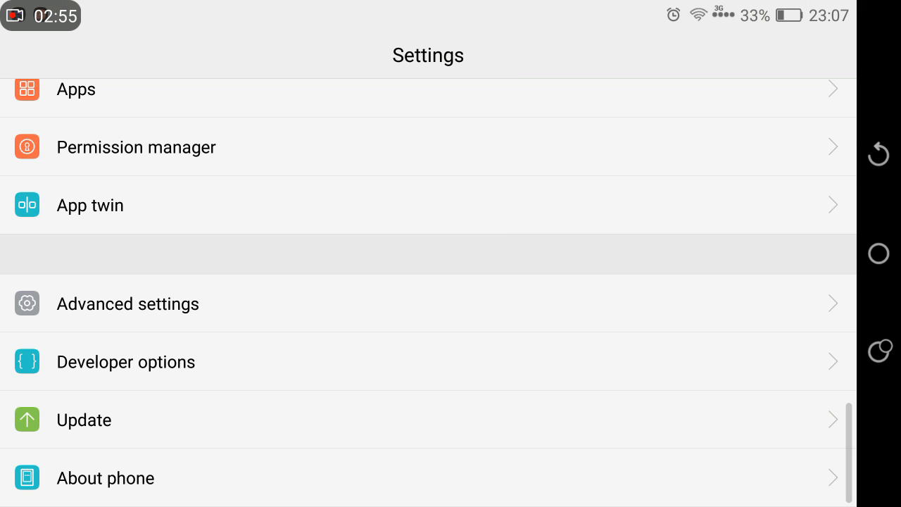